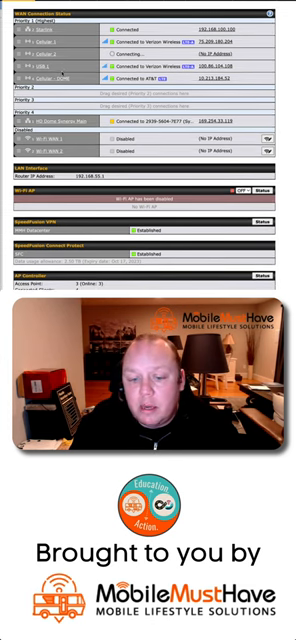
pyautogui.scroll(-3)
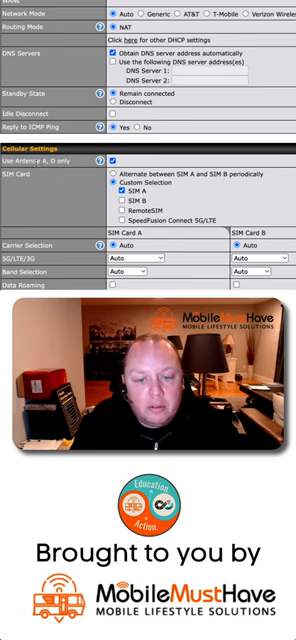
pyautogui.scroll(-3)
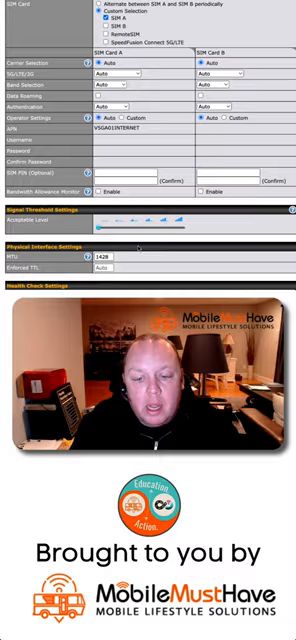